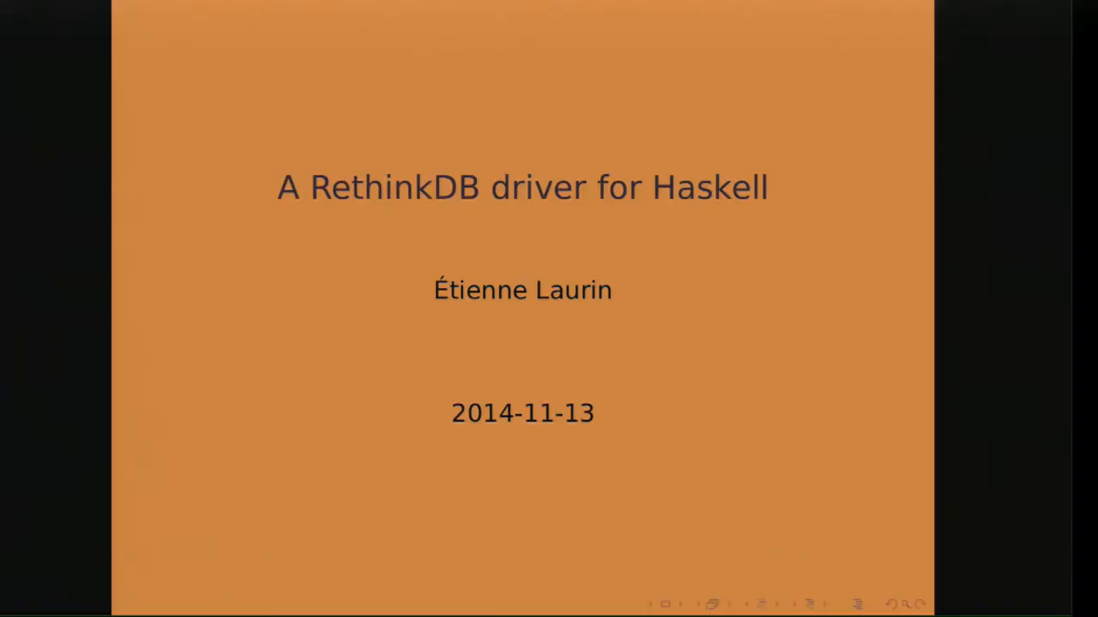
- Advance from the title slide to the Sample Data slide of routes, runs and stops
key("Right")
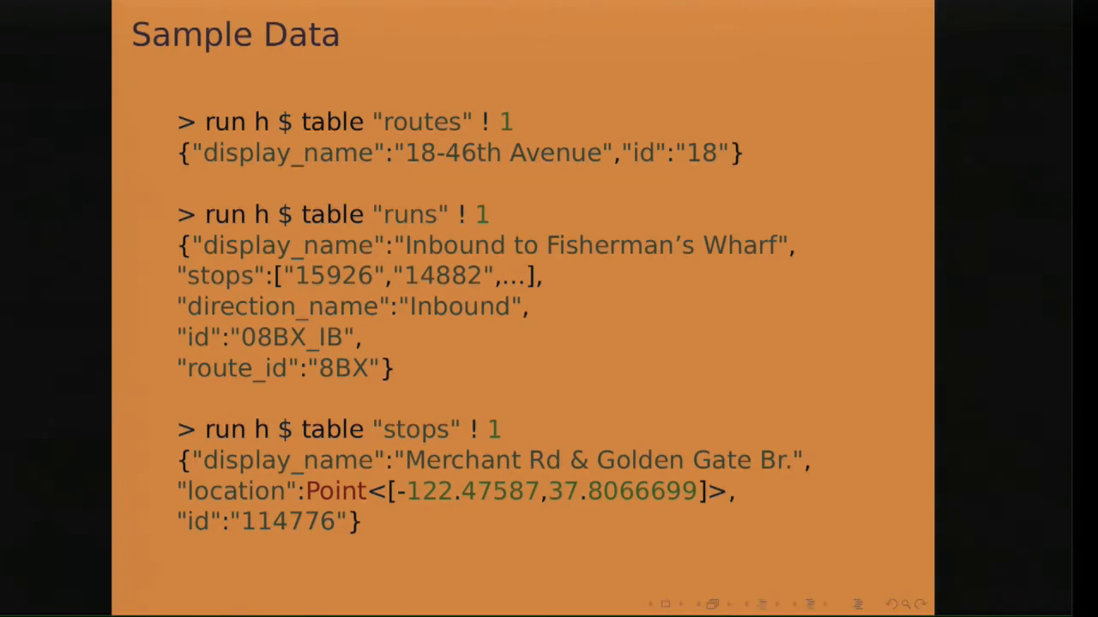
- Advance from the Sample Data slide to the Types slide defining Datum
key("Right")
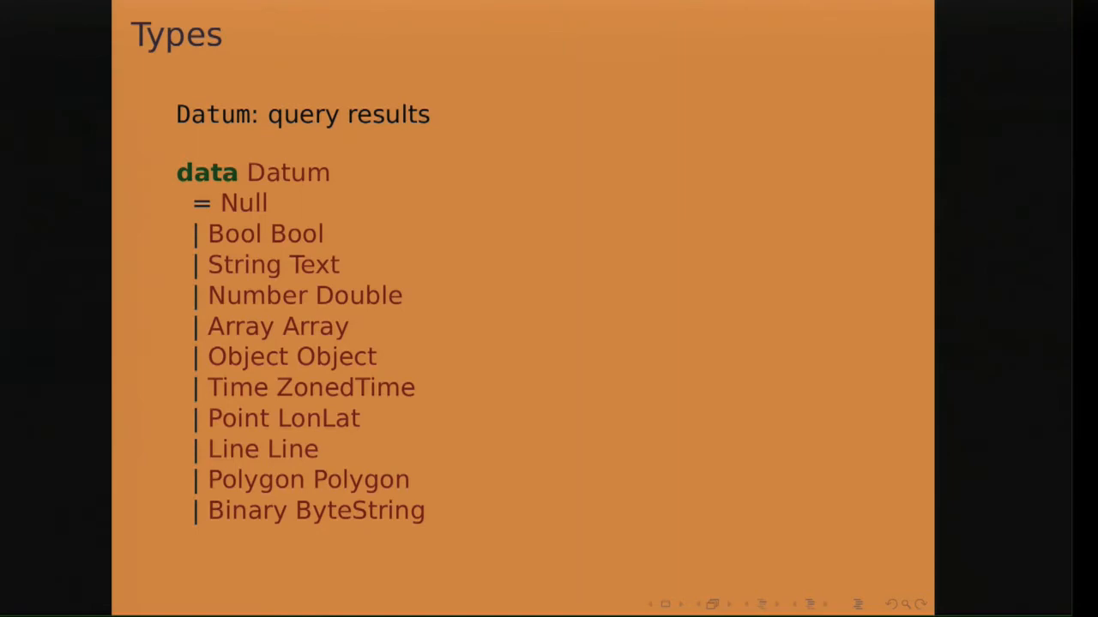
- Advance from the Datum Types slide to the Running Queries slide on stops
key("Right")
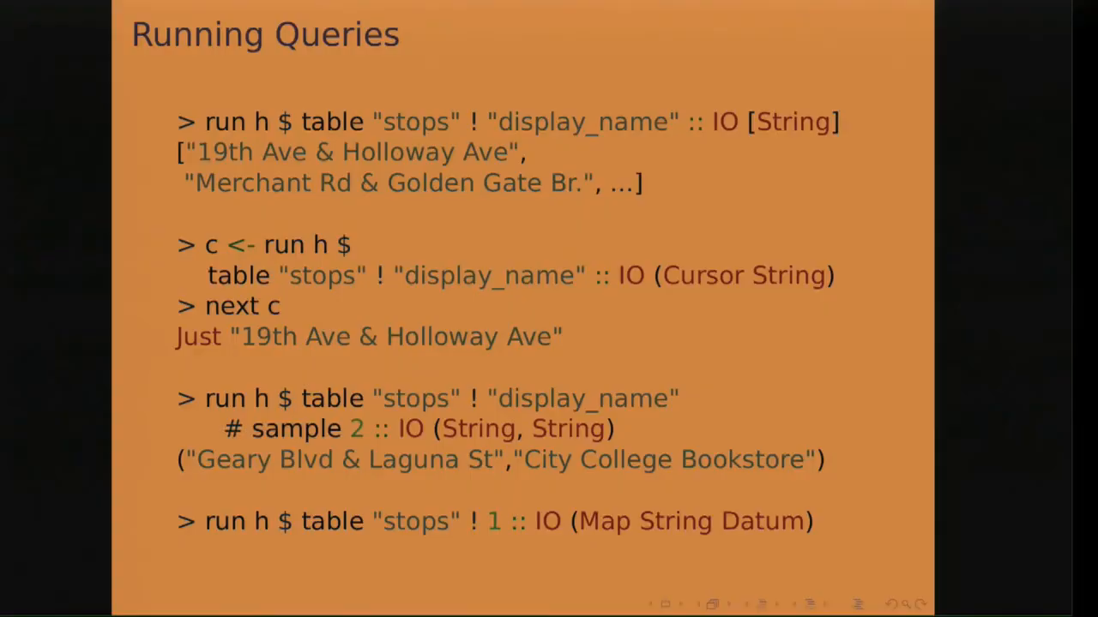